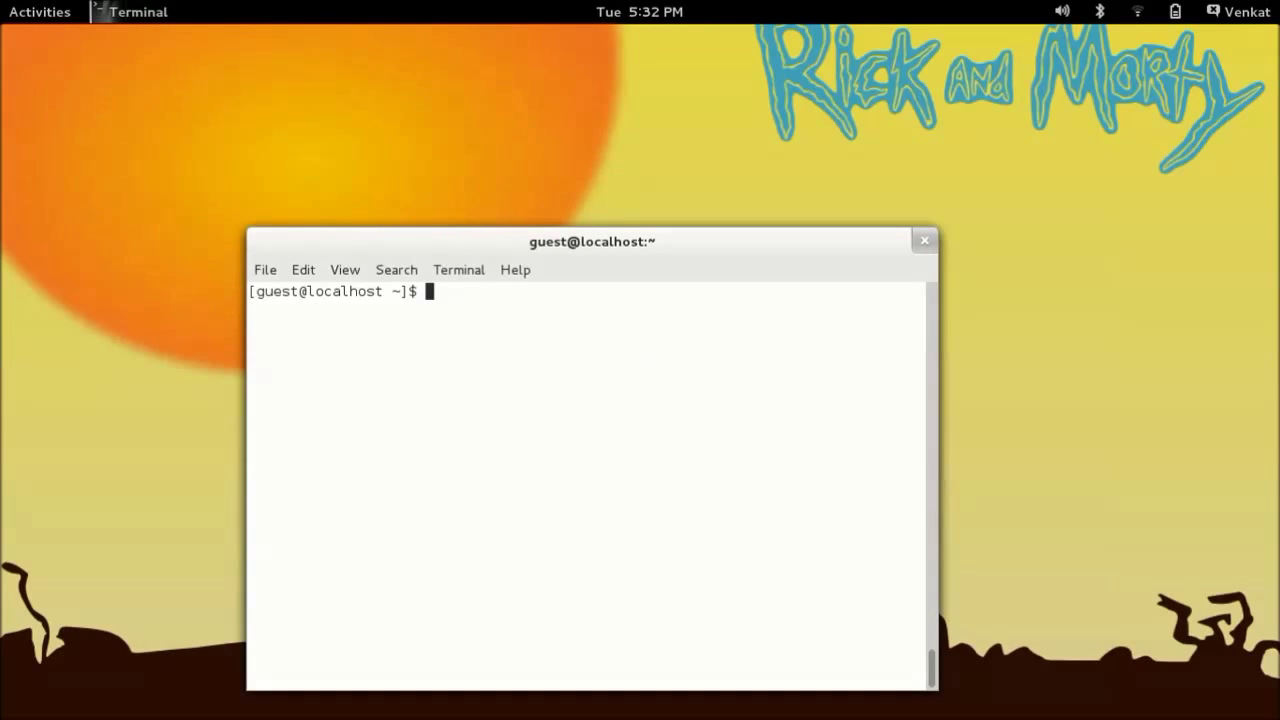
# Create and open a new empty file named mobile in vi.
pyautogui.write('vi')
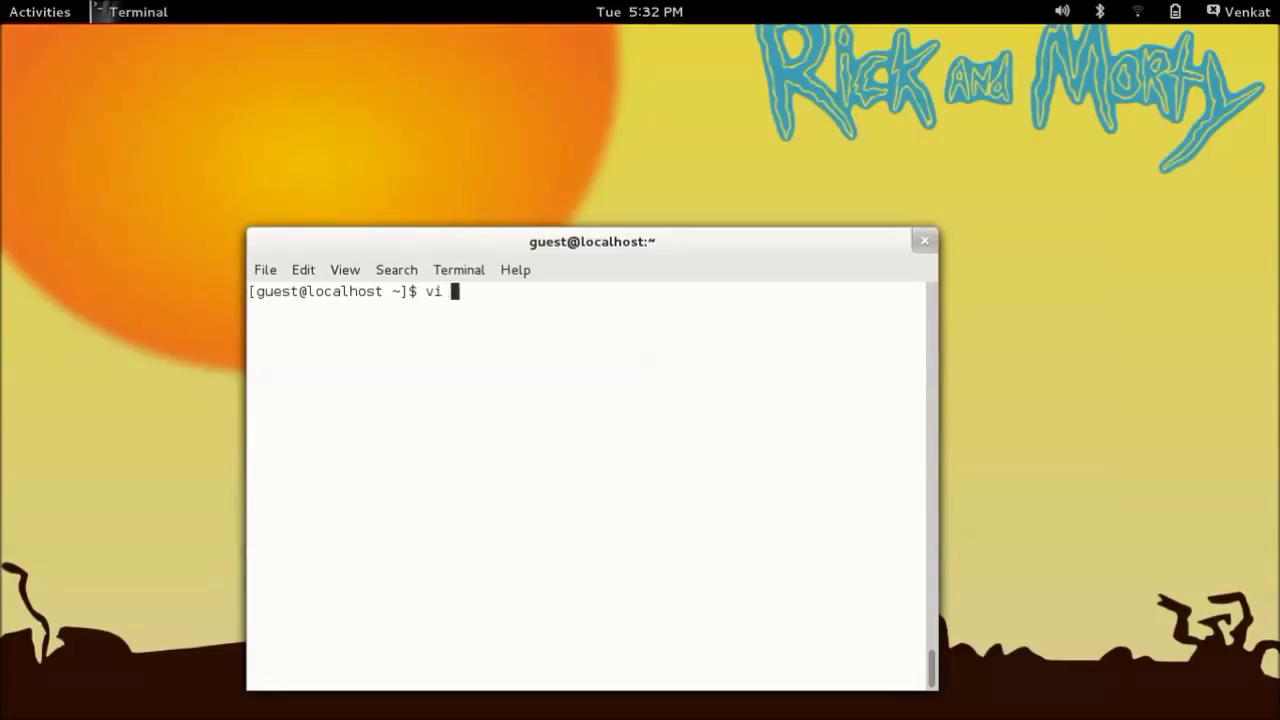
pyautogui.write('mobile')
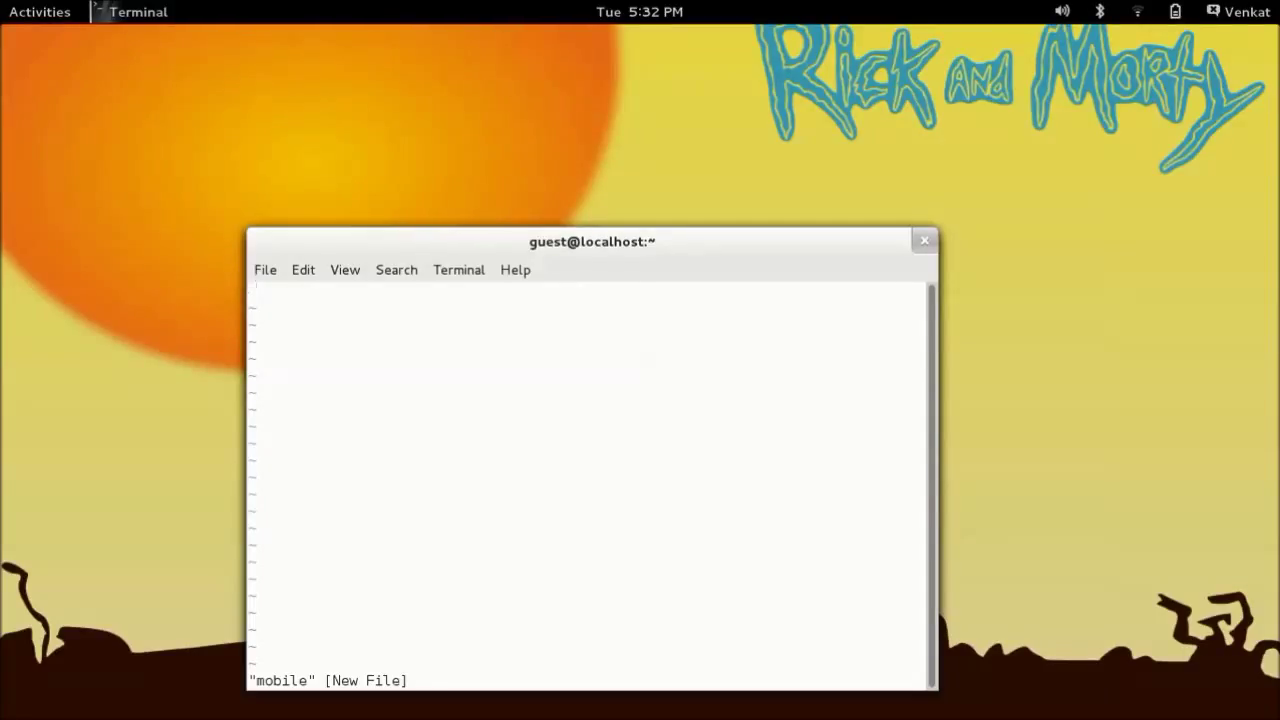
# Enter Apple, Nokia, BlackBerry and Samsung on separate lines, then save and quit vi.
pyautogui.press('i')
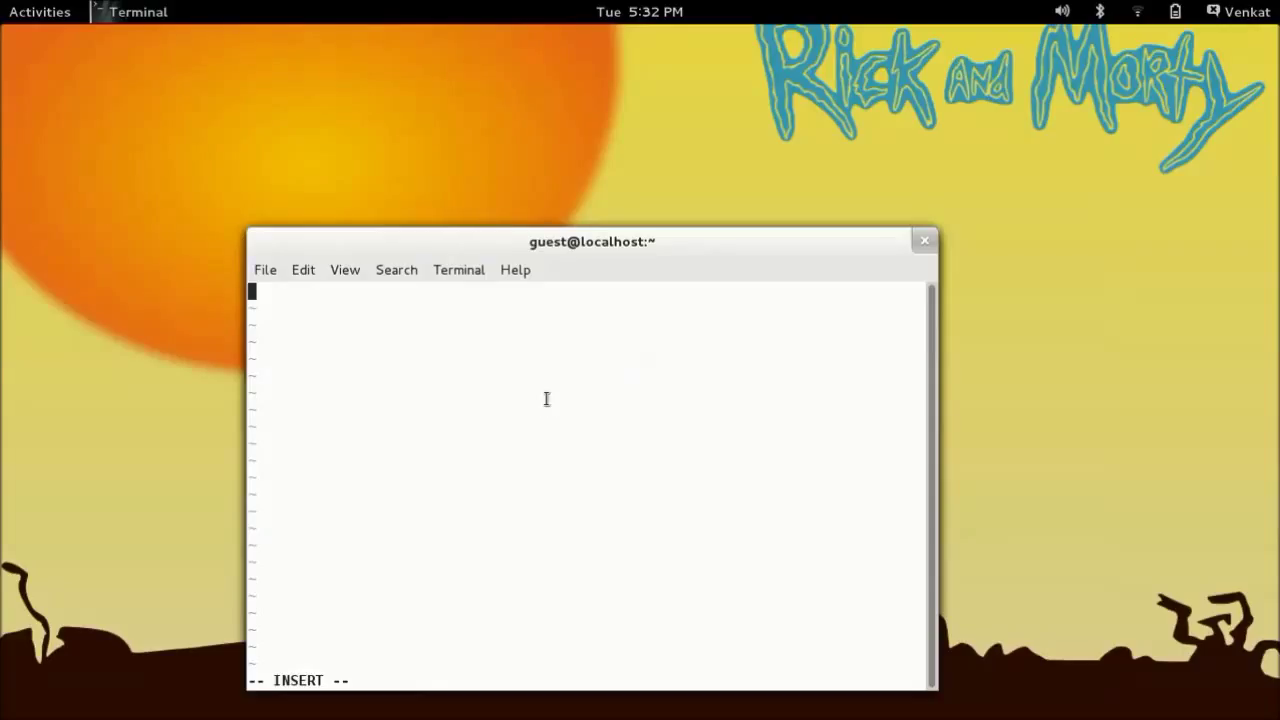
pyautogui.write('Apple')
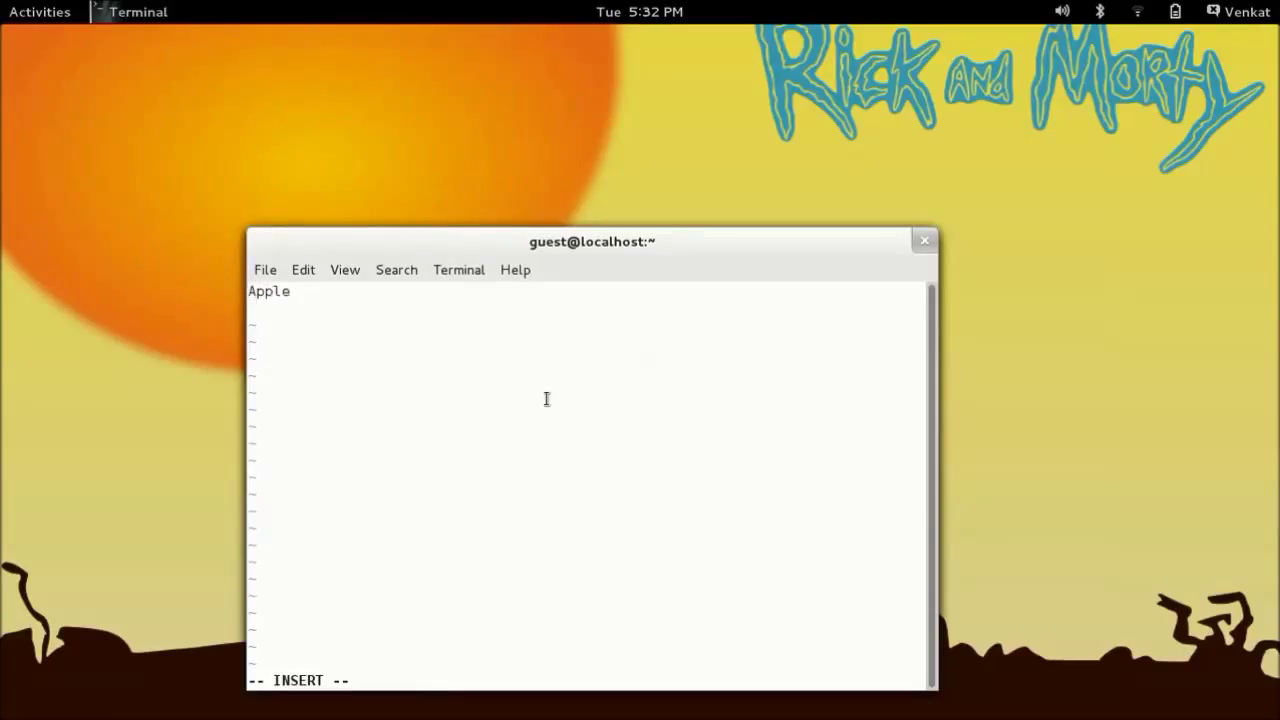
pyautogui.write('Nokia')
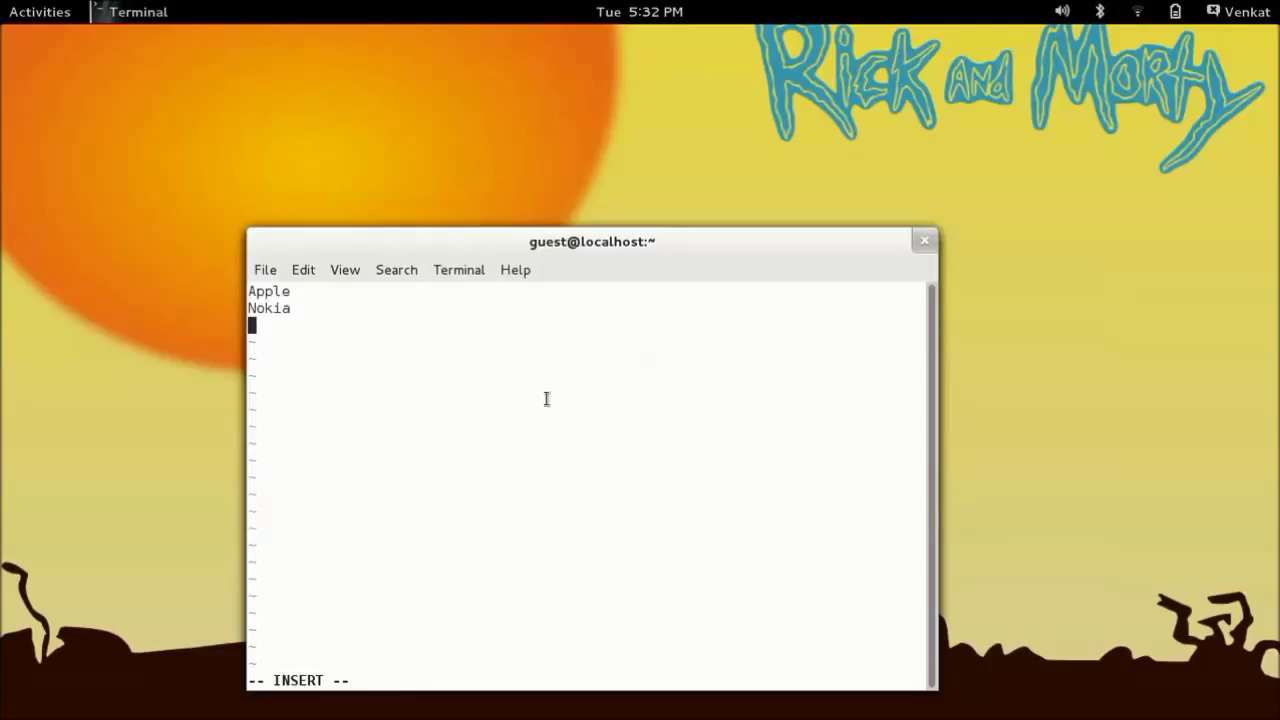
pyautogui.write('BlackBerry')
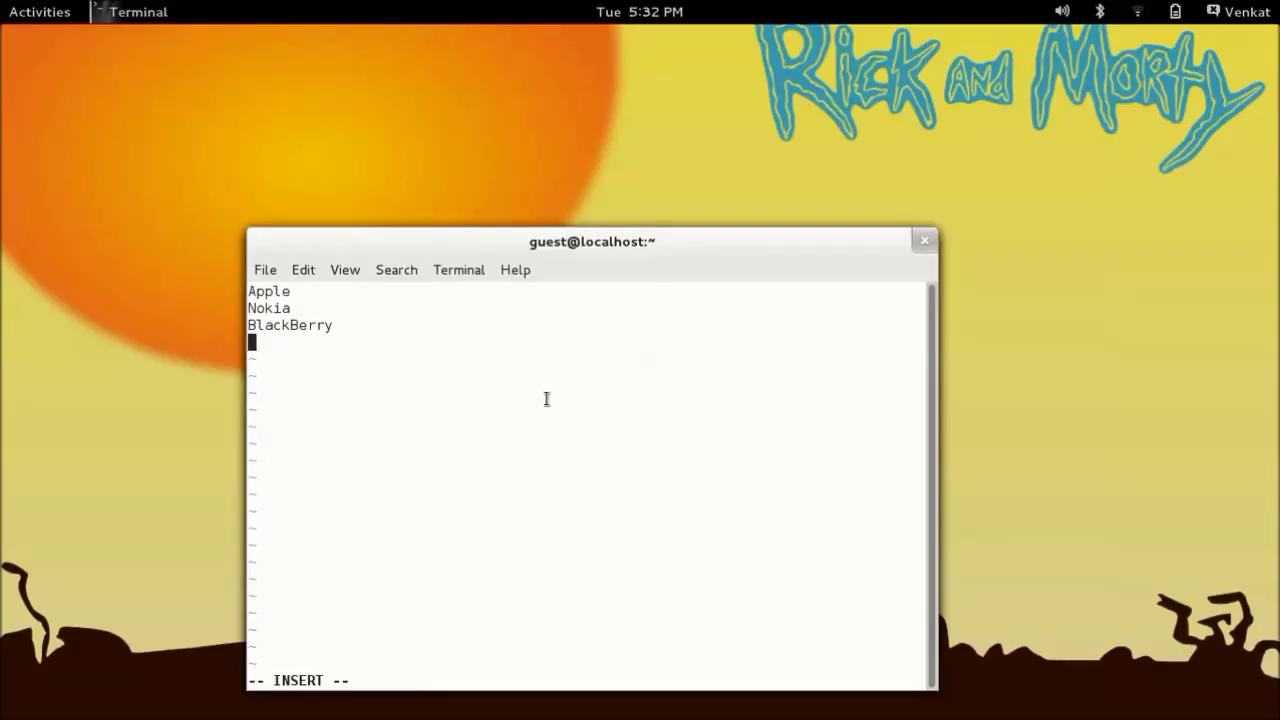
pyautogui.write('Samsung')
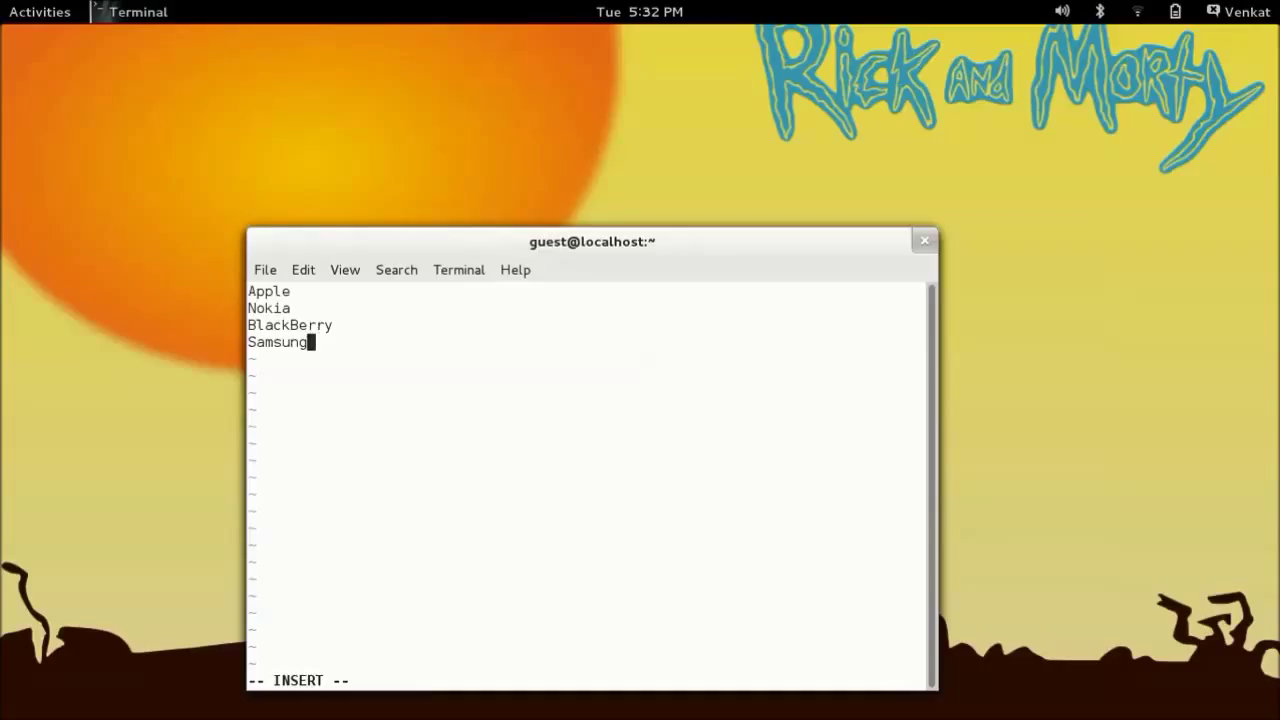
pyautogui.press('Escape')
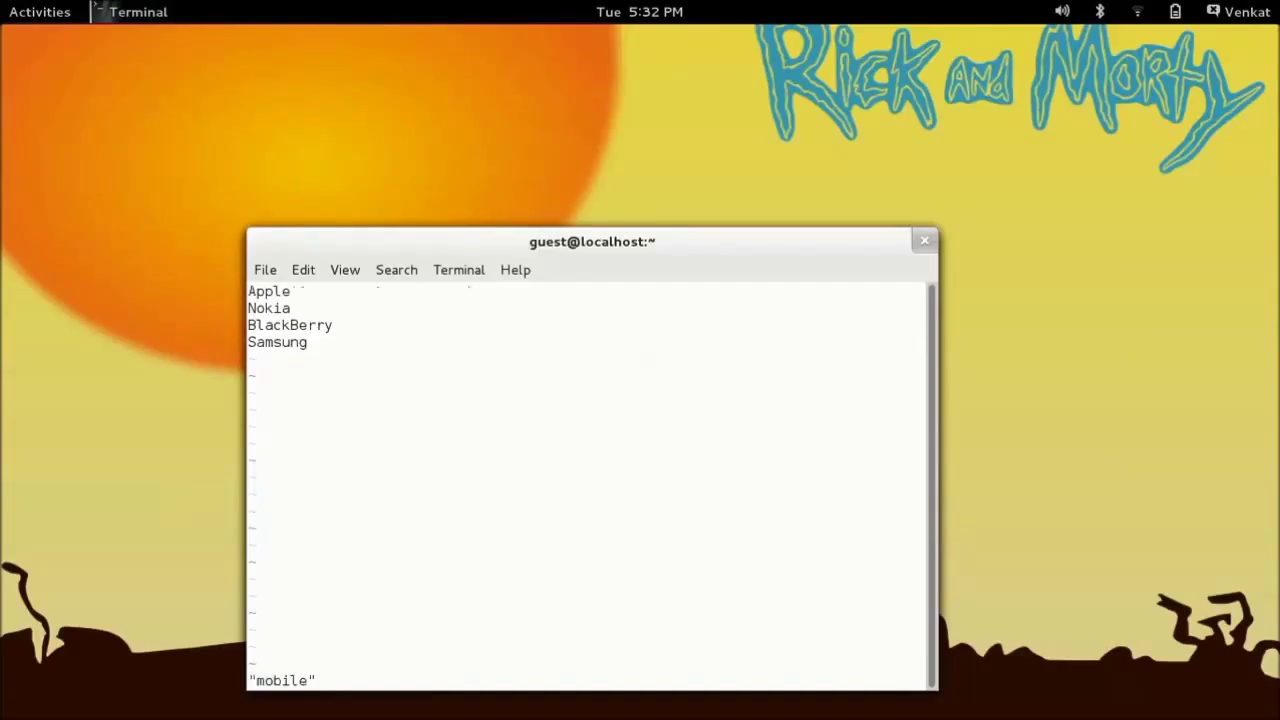
# Display the mobile file with cat, listing Apple, Nokia, BlackBerry and Samsung.
pyautogui.write('cat')
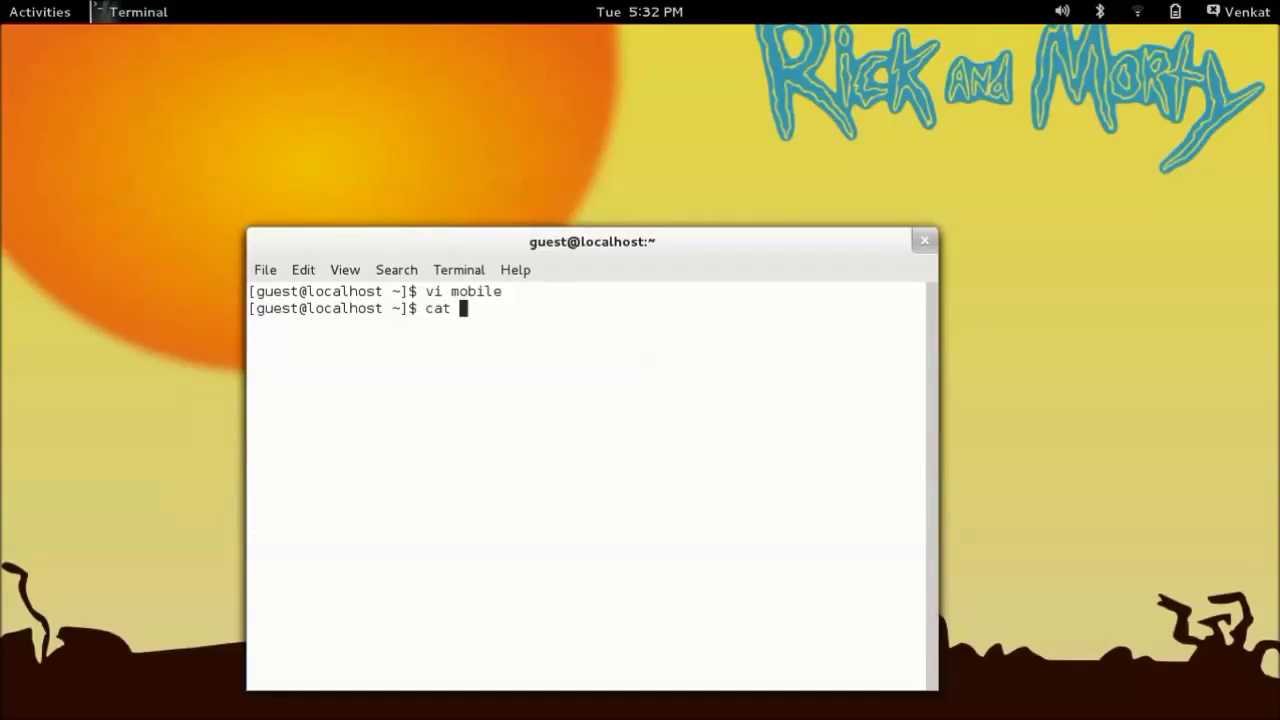
pyautogui.write('mobile')
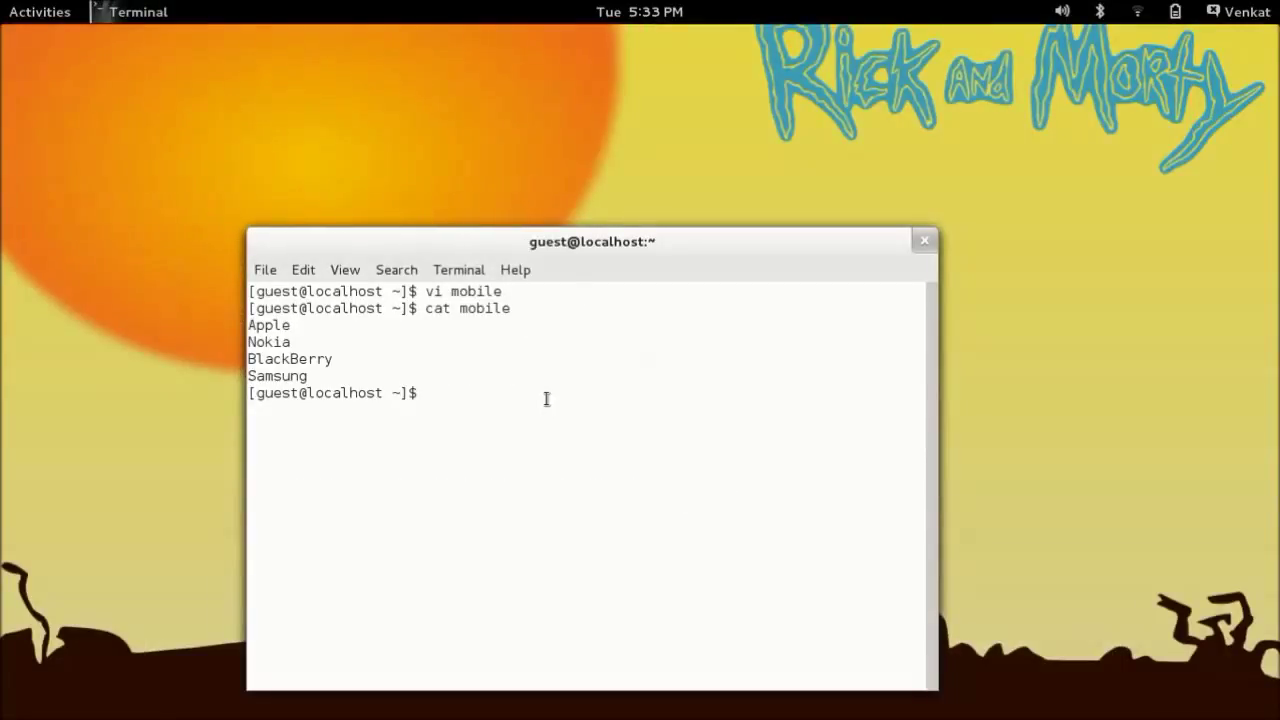
pyautogui.write('sed')
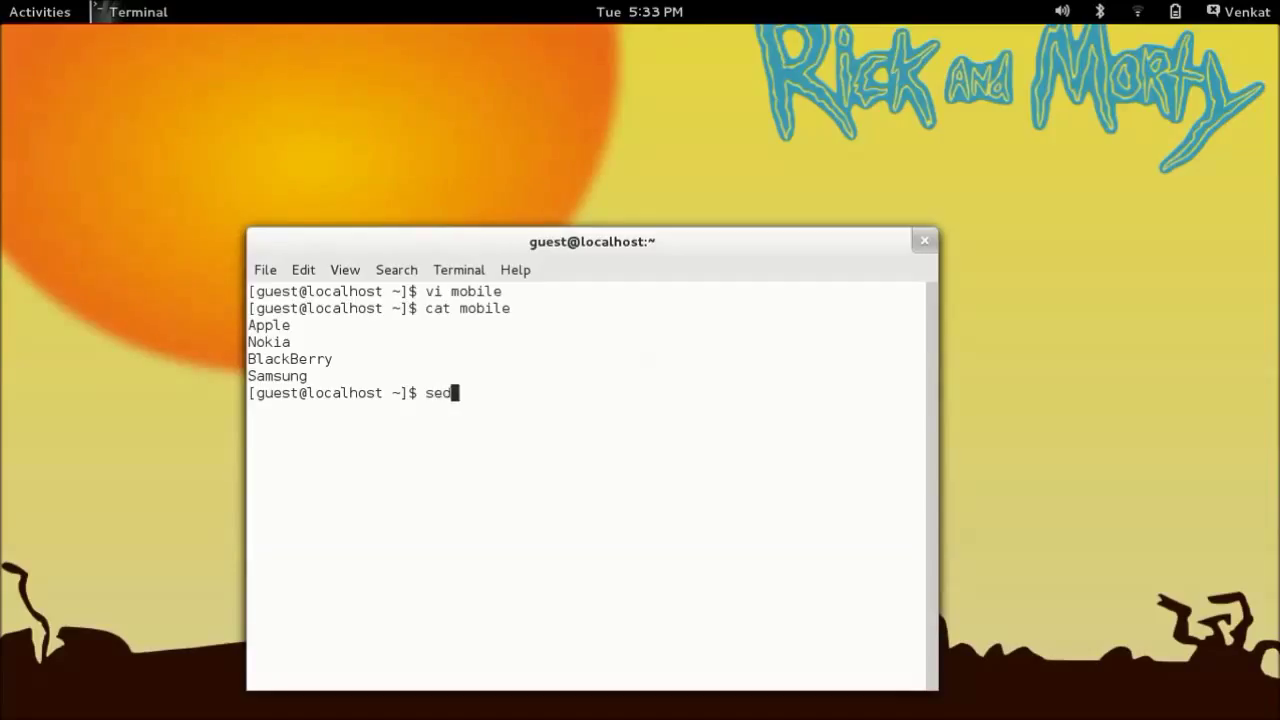
pyautogui.write('o')
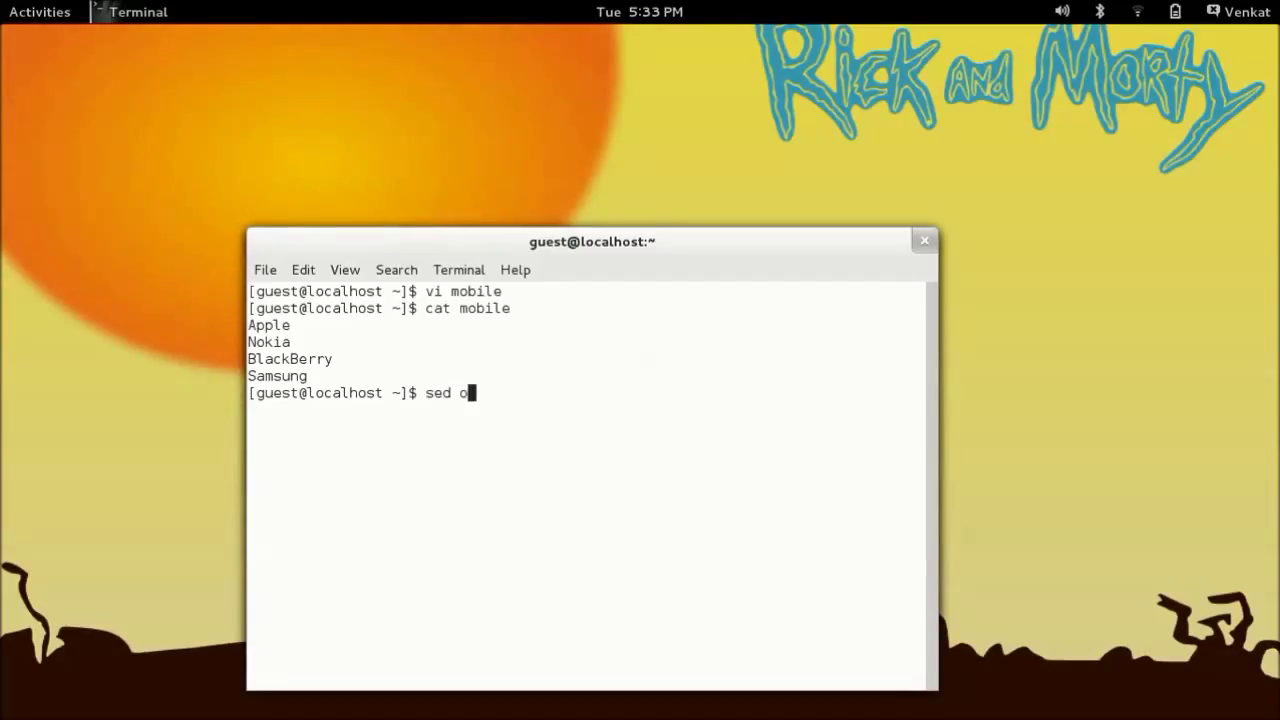
pyautogui.write('ption')
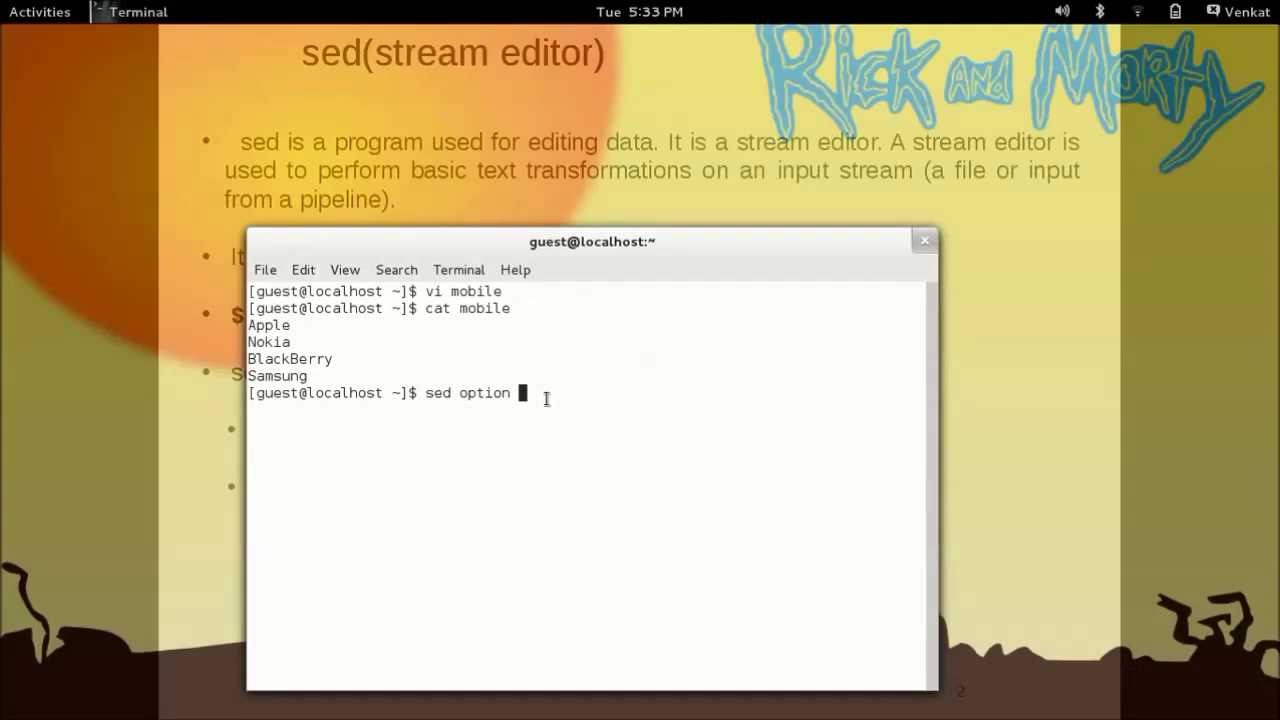
pyautogui.write('address action')
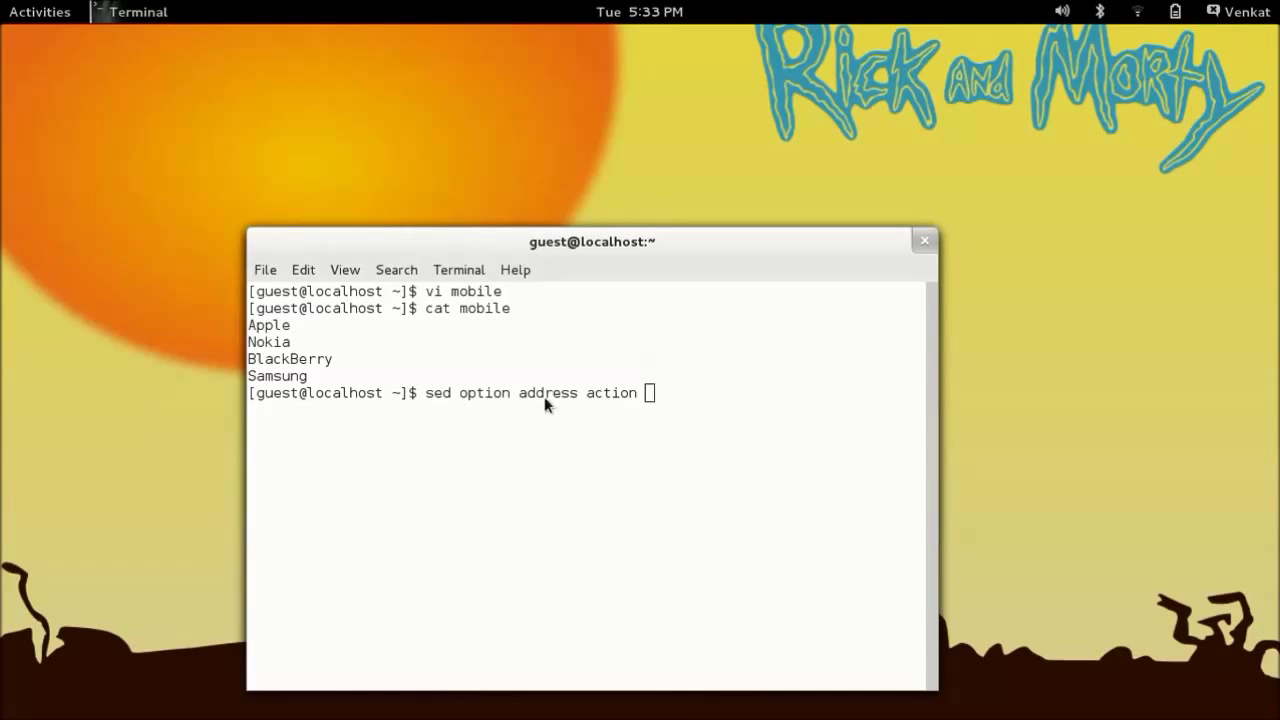
pyautogui.write('filename')
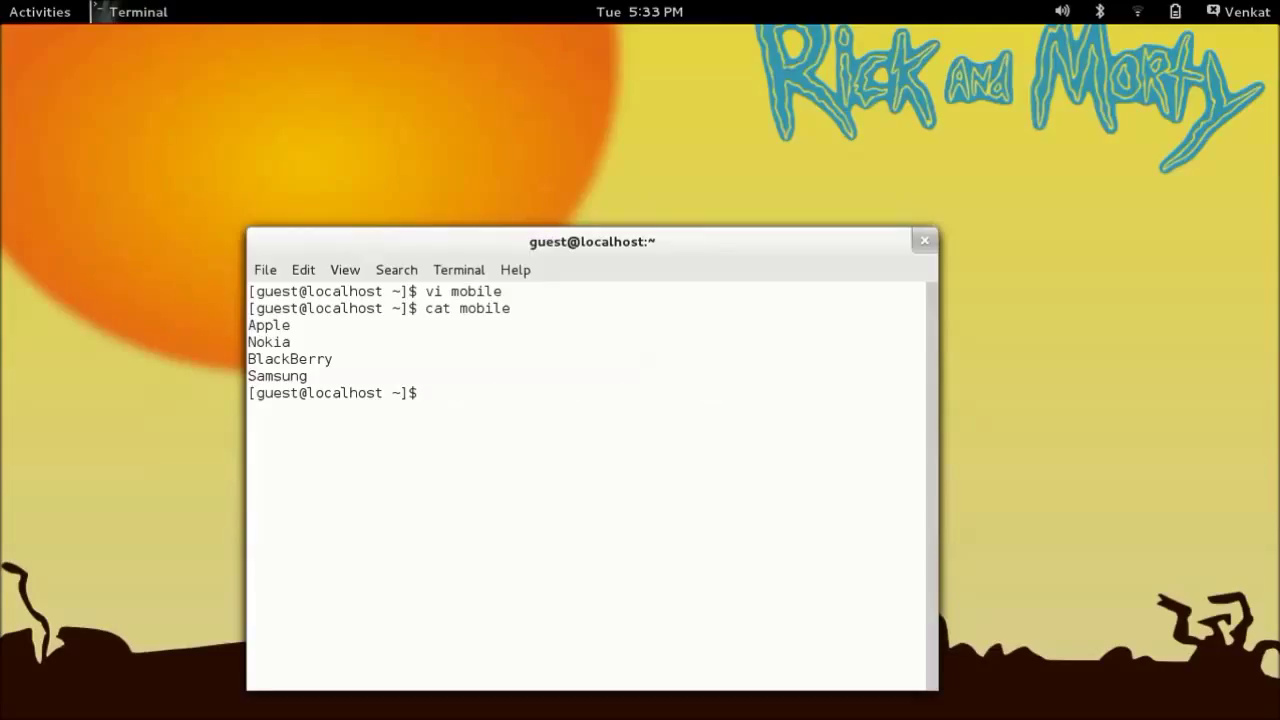
# Run sed -n '1p' mobile to print only the first line, Apple.
pyautogui.write('sed -')
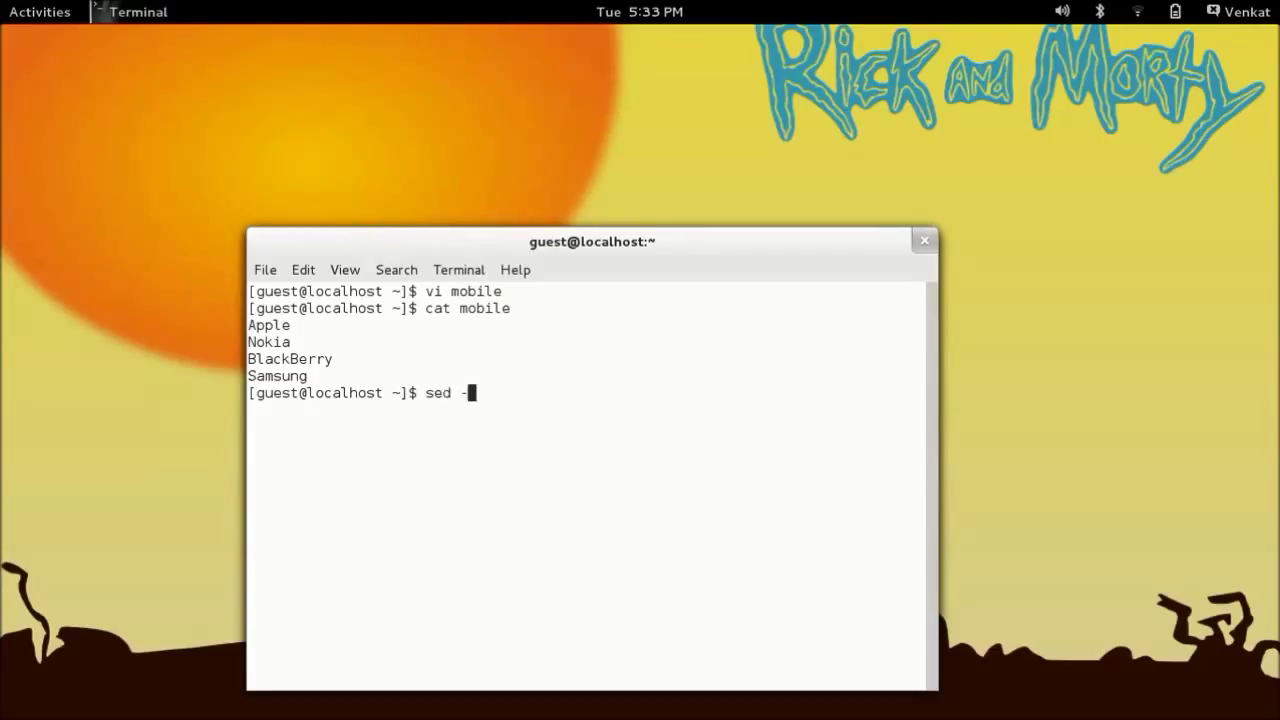
pyautogui.write('n')
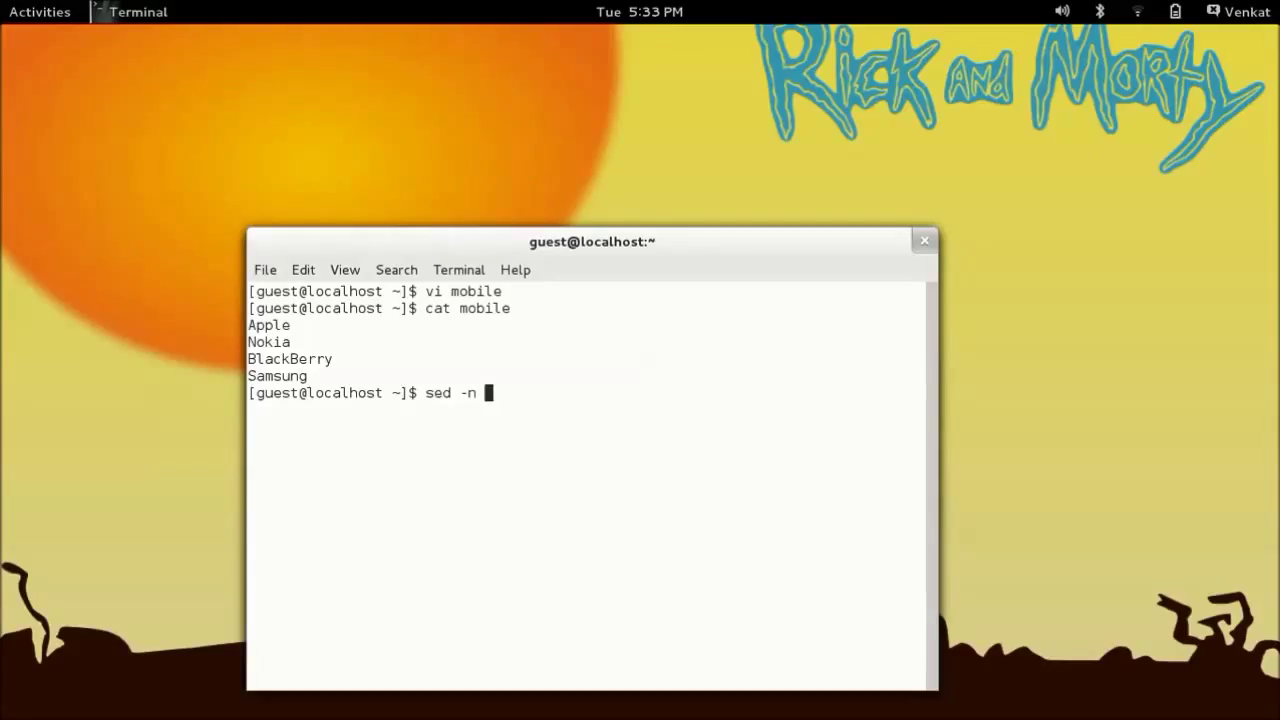
pyautogui.write("'")
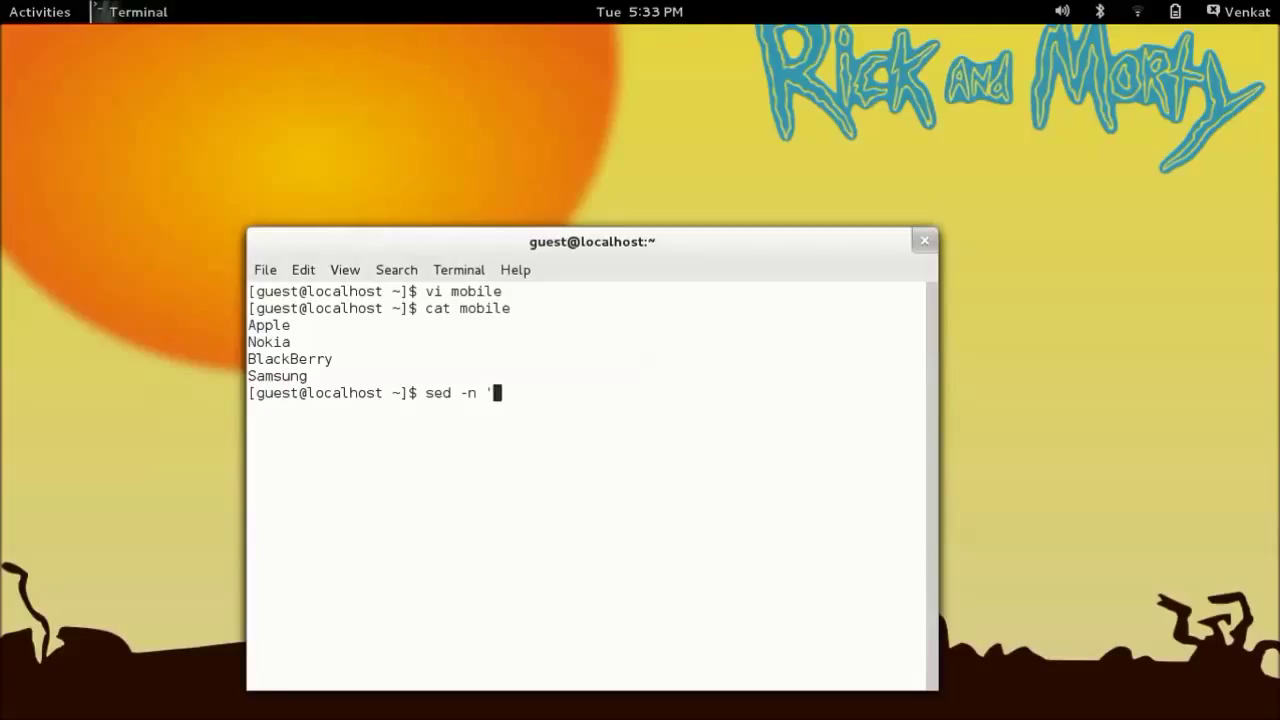
pyautogui.write("1p'")
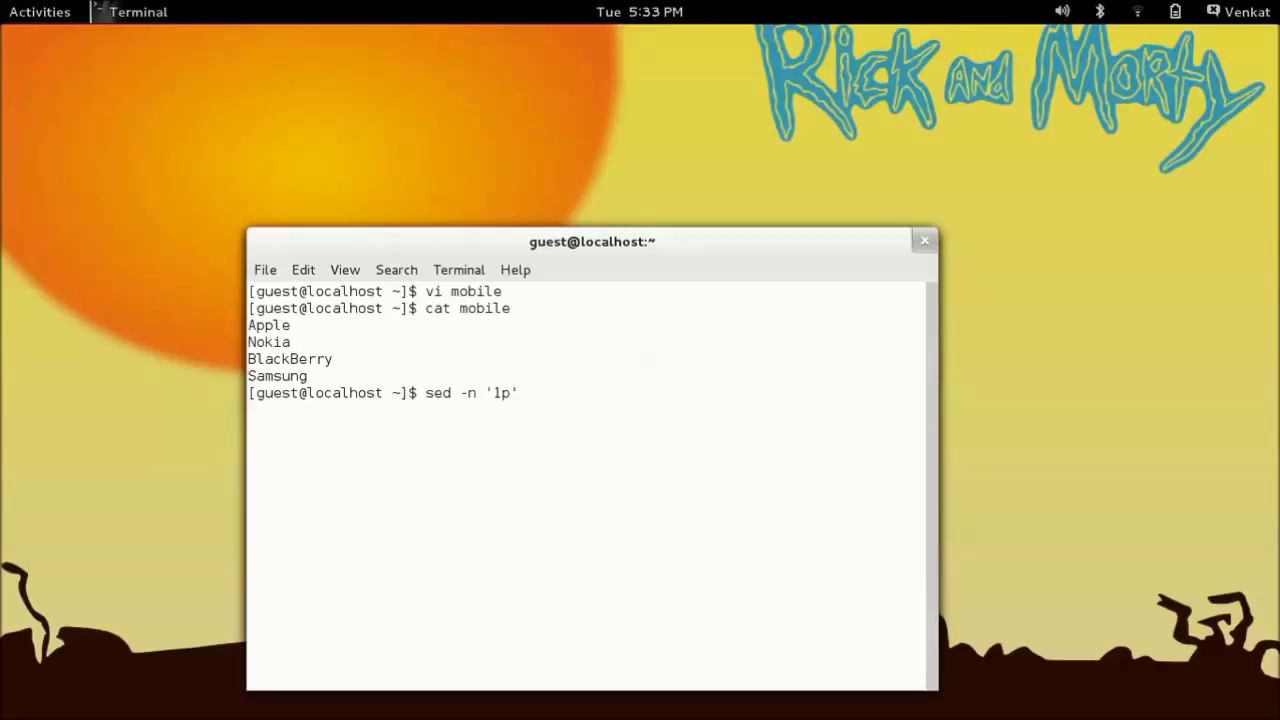
pyautogui.write('mobile')
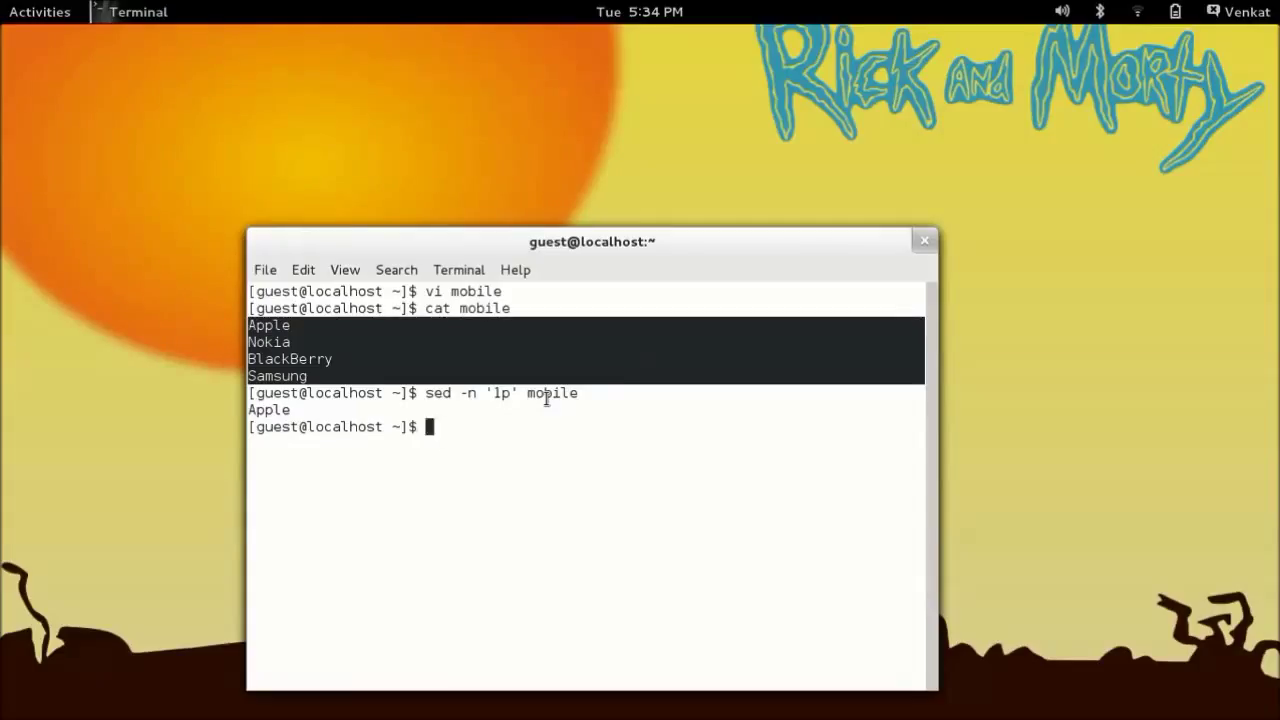
# Run sed 's/Nokia/Microsoft/' mobile so the output shows Microsoft instead of Nokia.
pyautogui.write('sed')
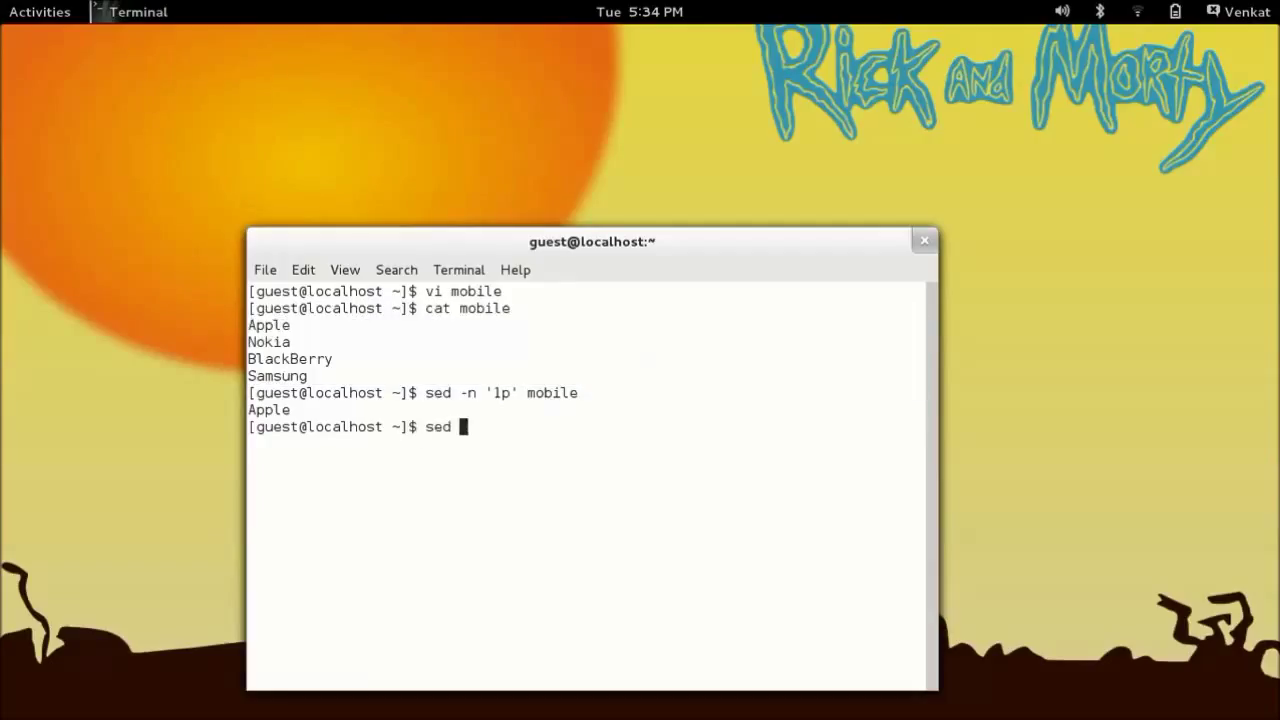
pyautogui.write("'")
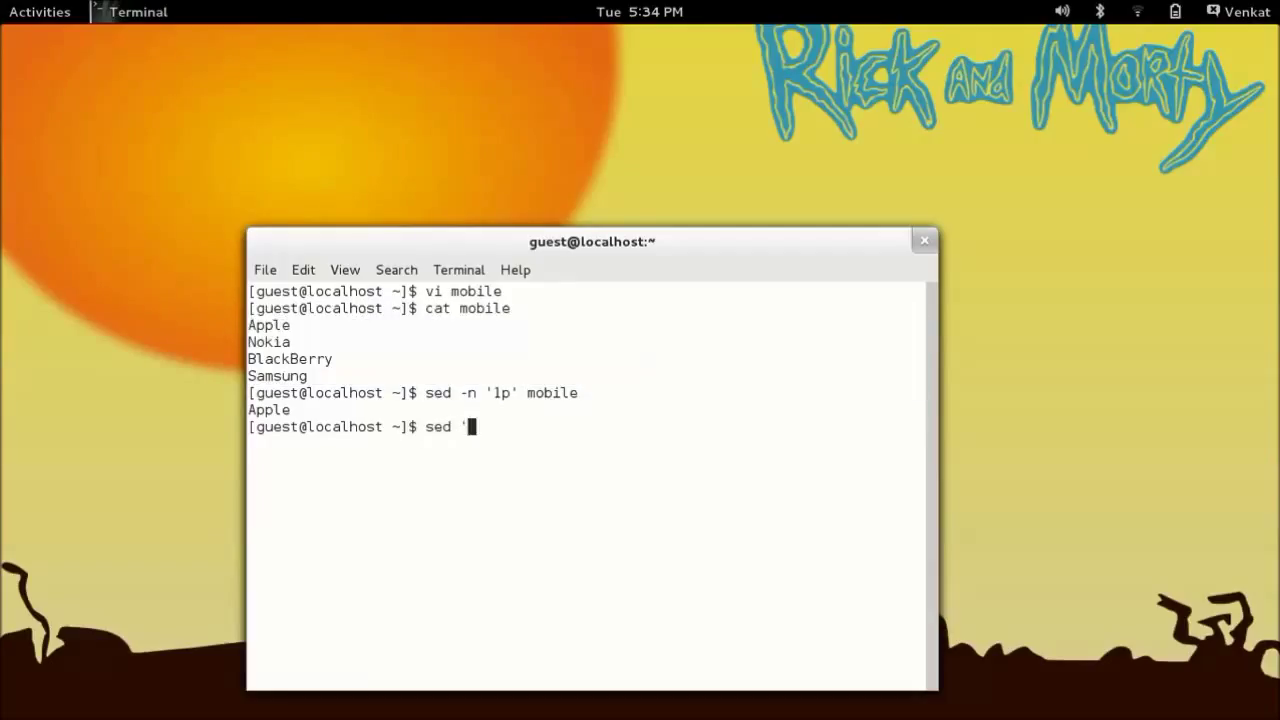
pyautogui.write('s')
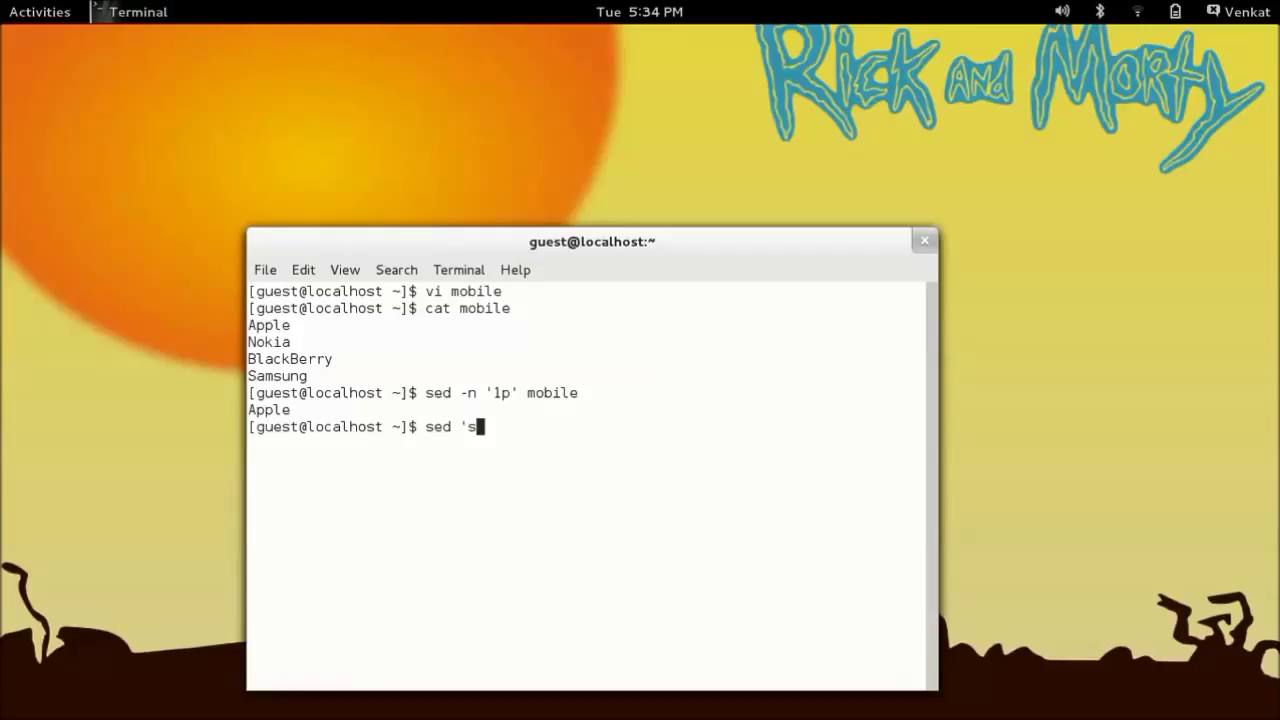
pyautogui.write('/No')
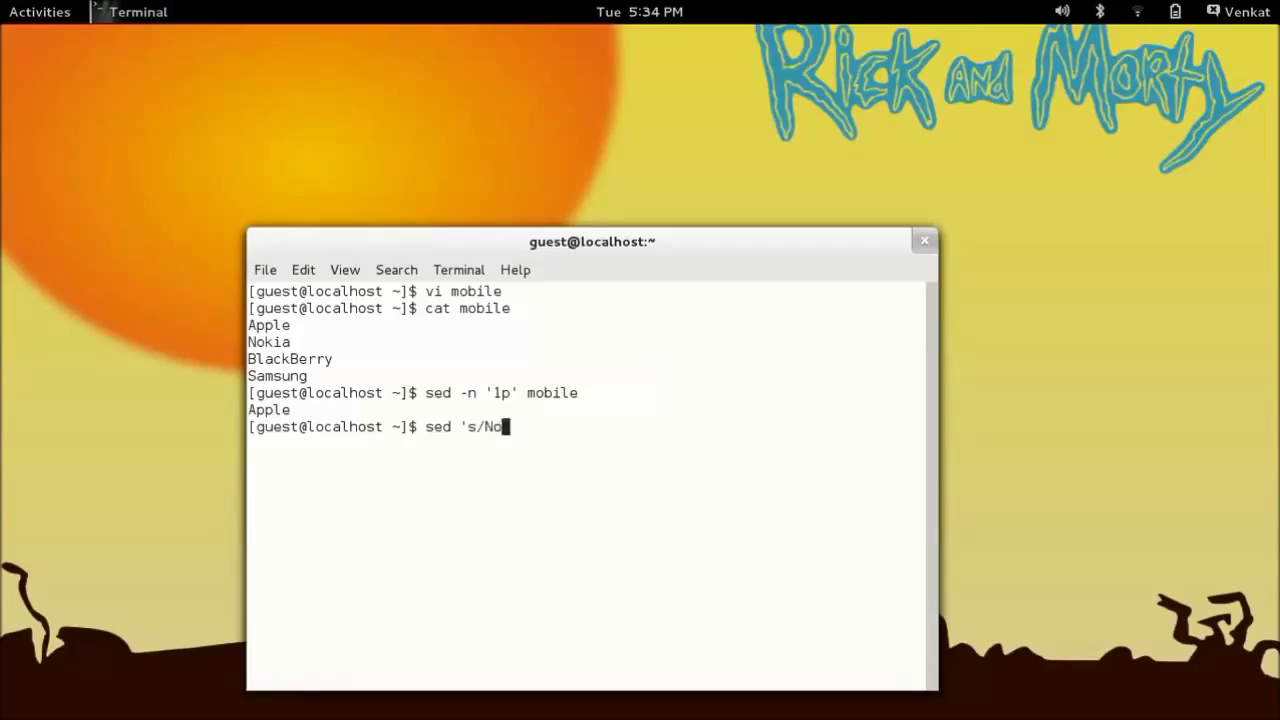
pyautogui.write('kia/Mi')
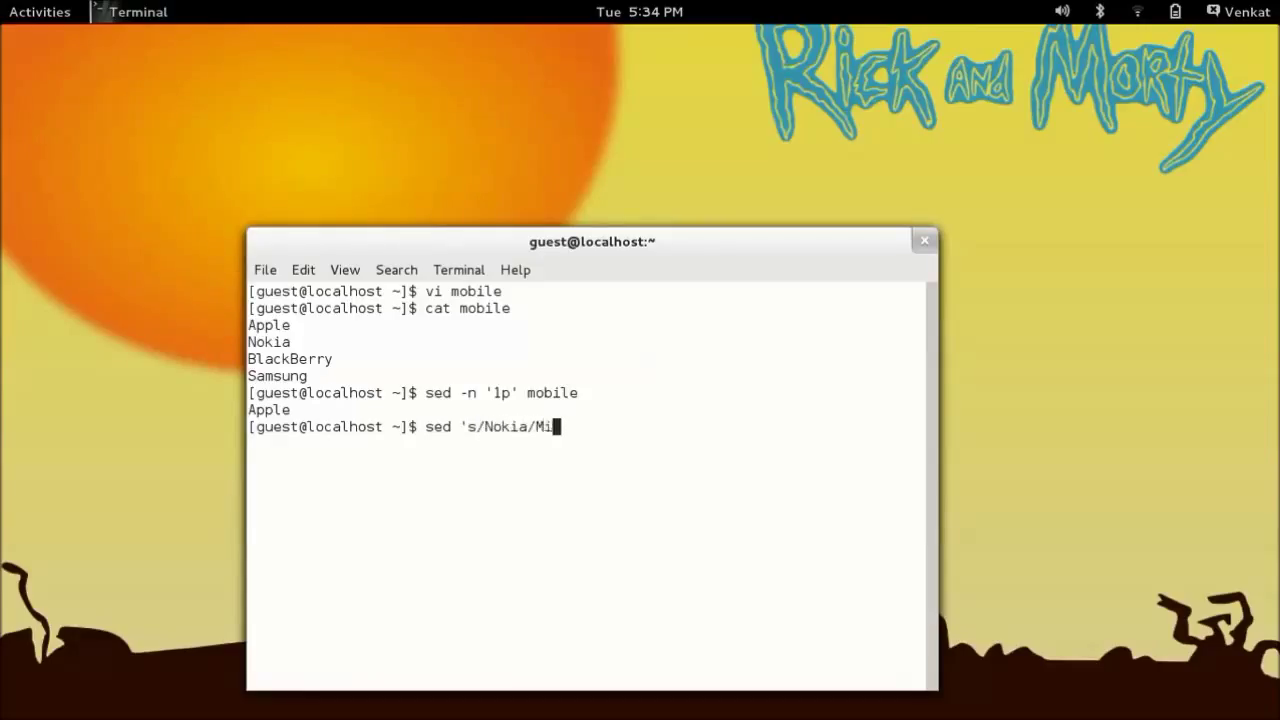
pyautogui.write('cro')
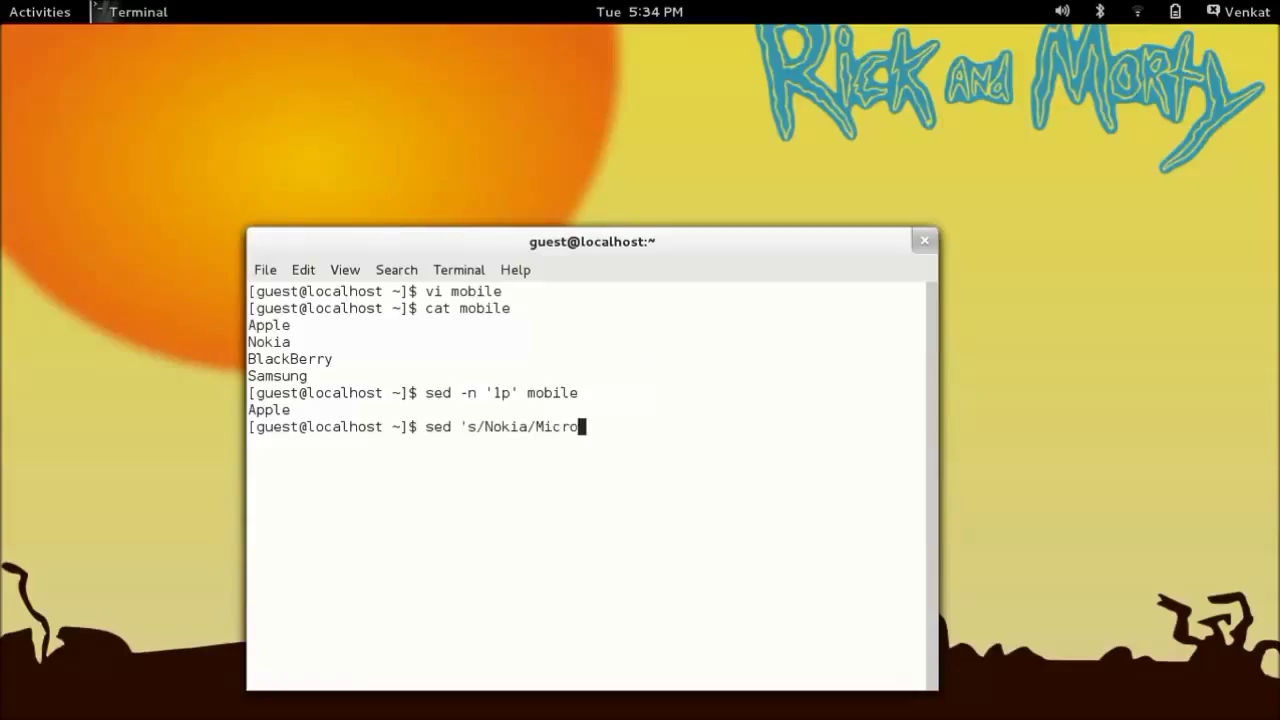
pyautogui.write('s')
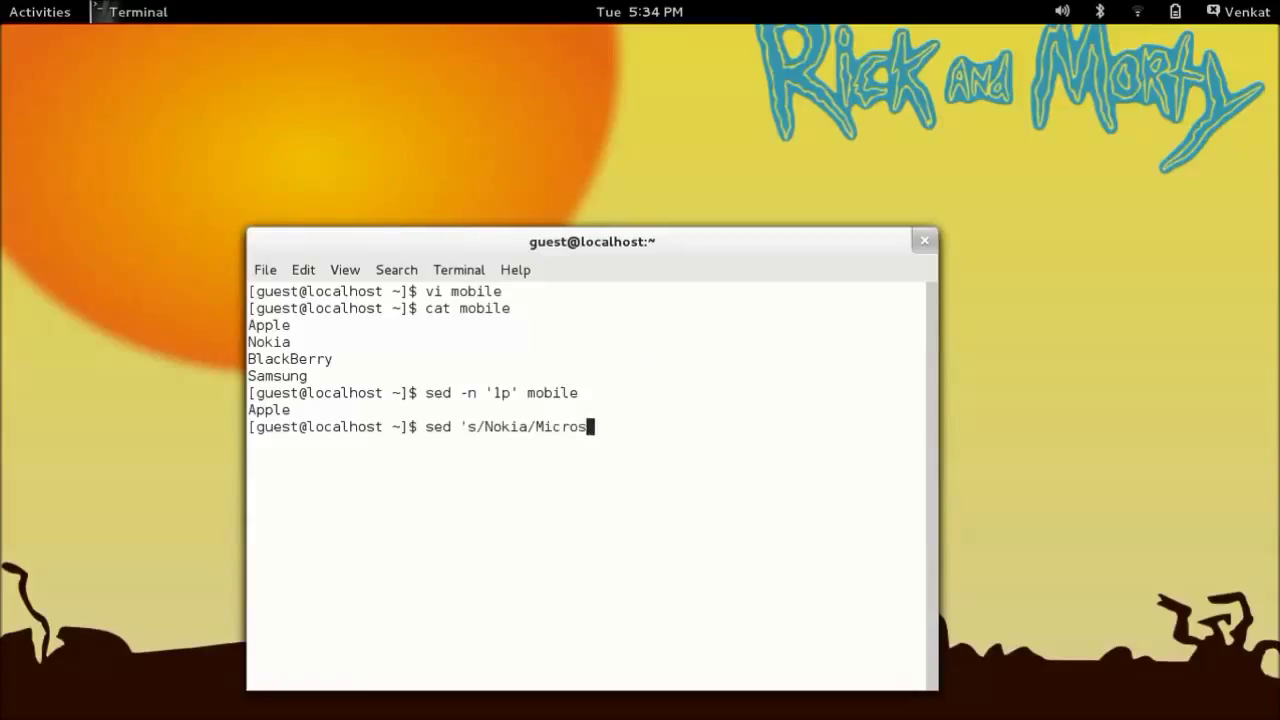
pyautogui.write('oft/')
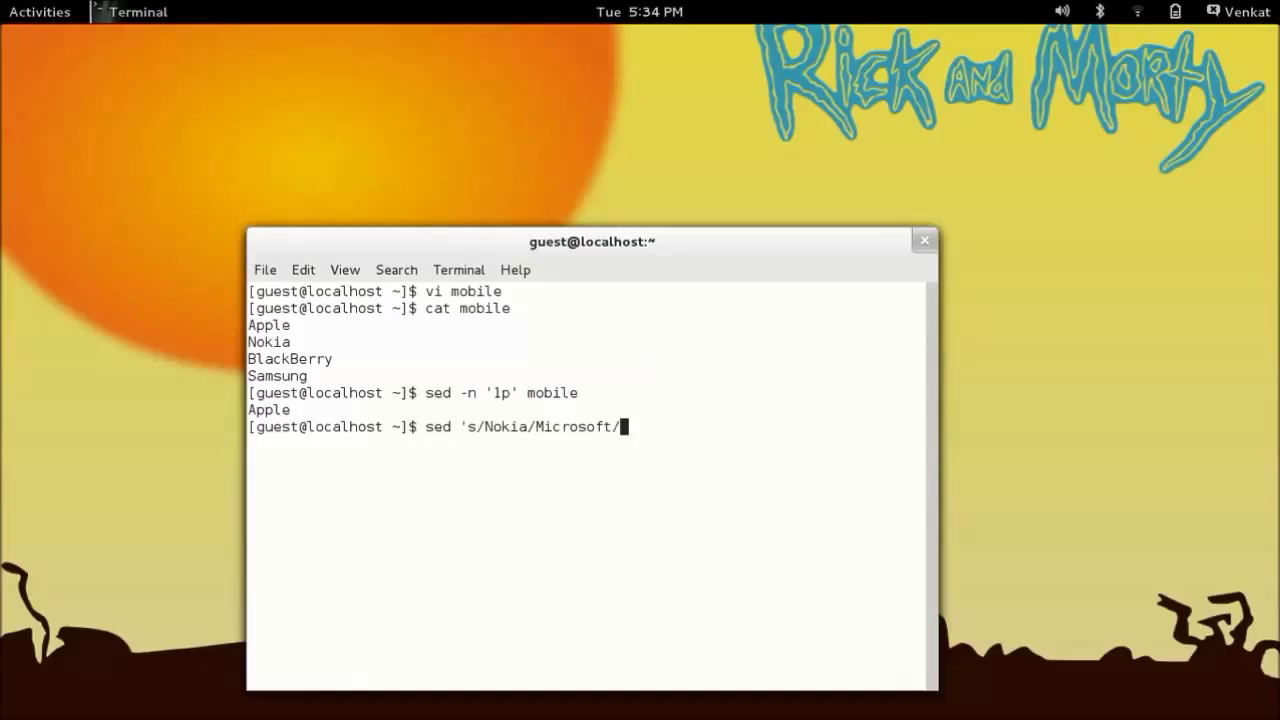
pyautogui.write("' mobile")
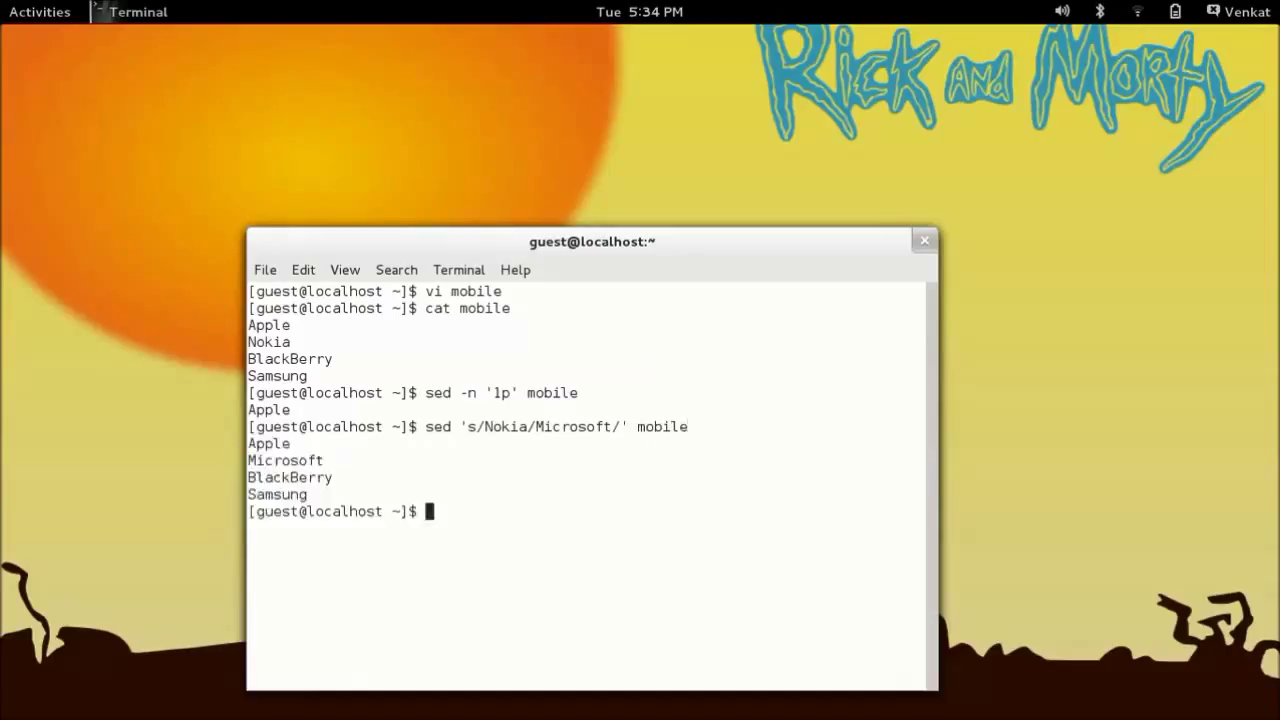
pyautogui.moveTo(546, 398)
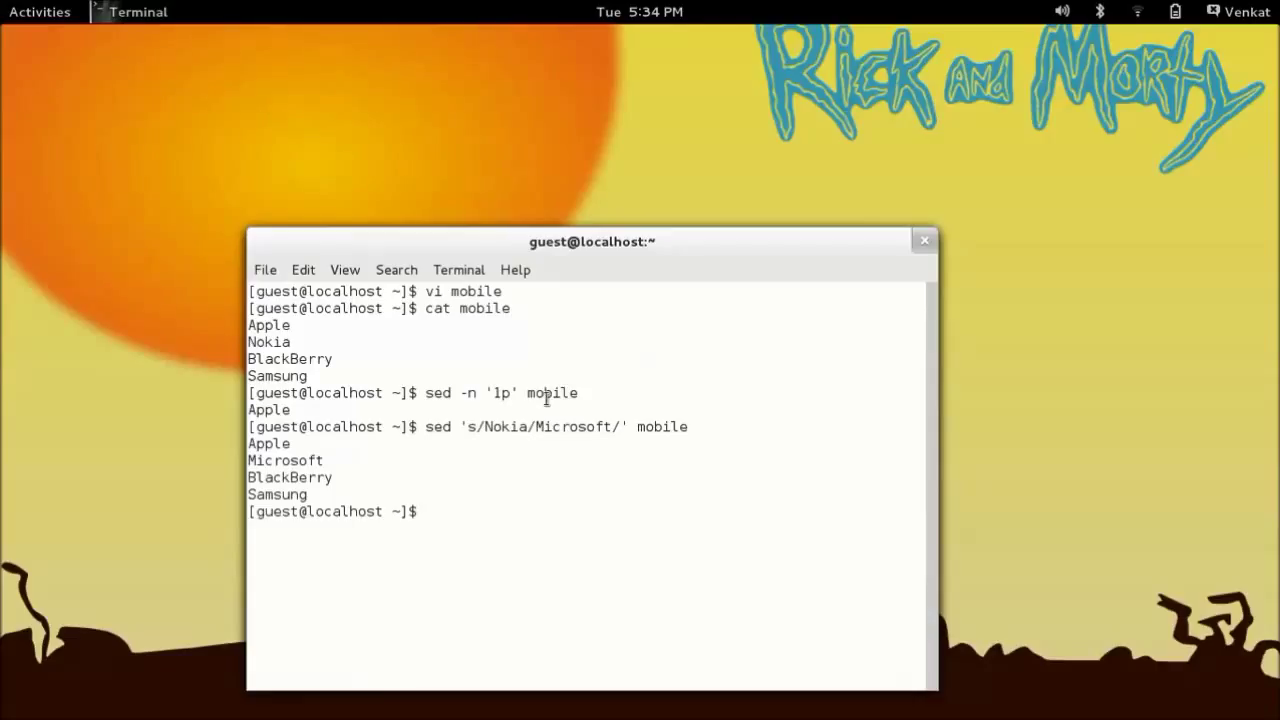
pyautogui.doubleClick(268, 340)
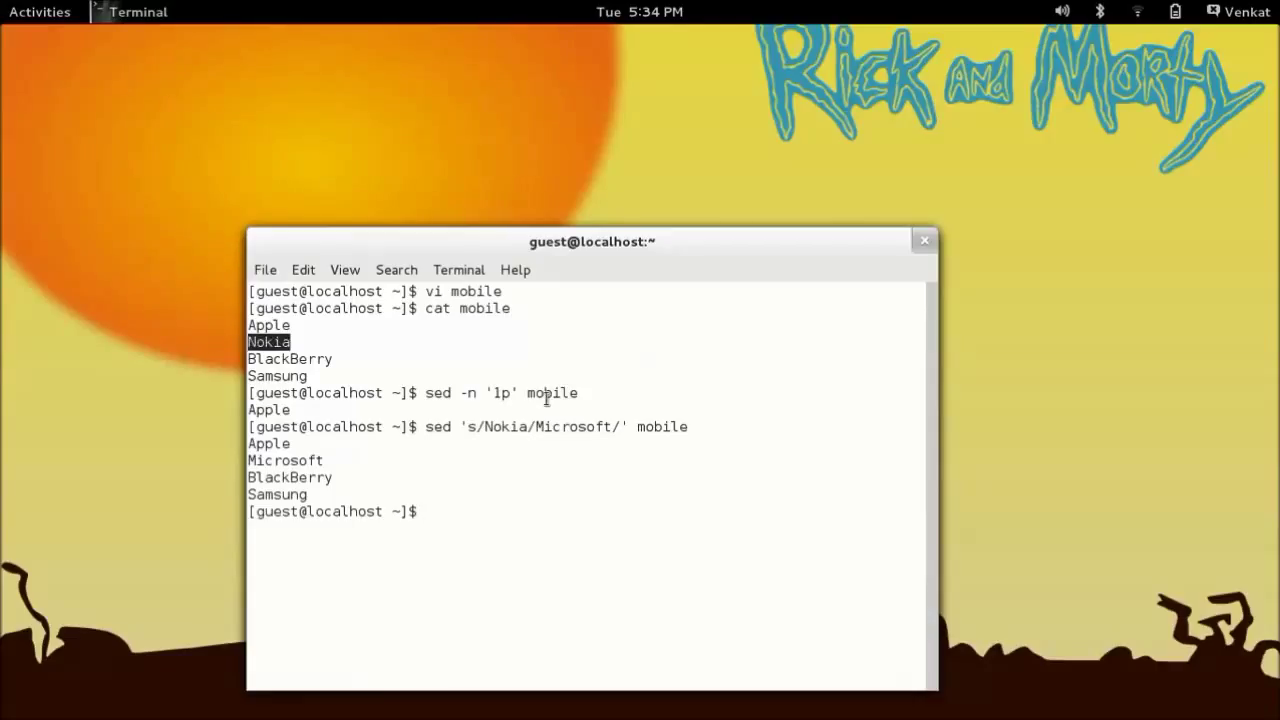